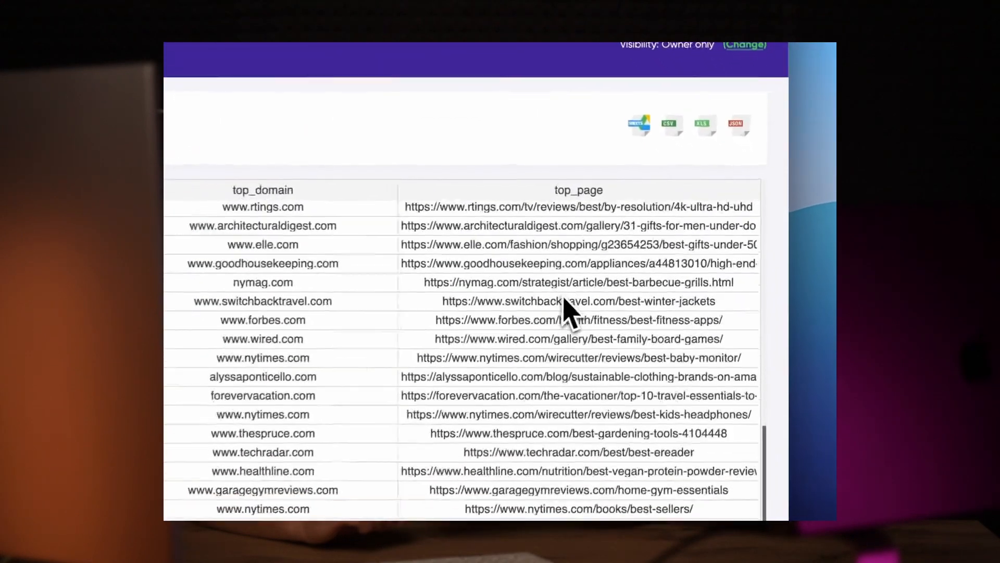
Search 'florida' in the Location box and choose Florida City as the search location.
scroll("down", 3)
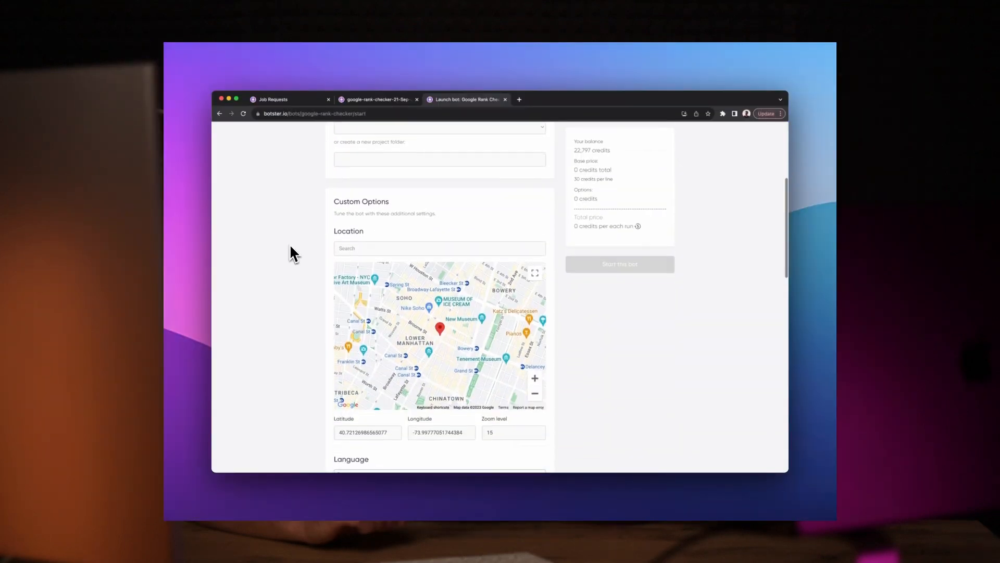
type("f")
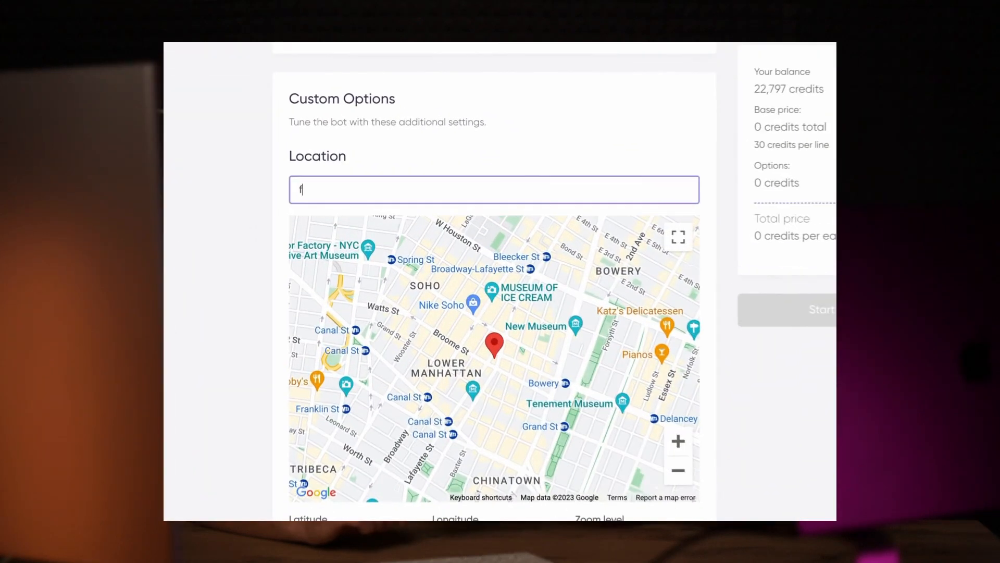
type("lorida")
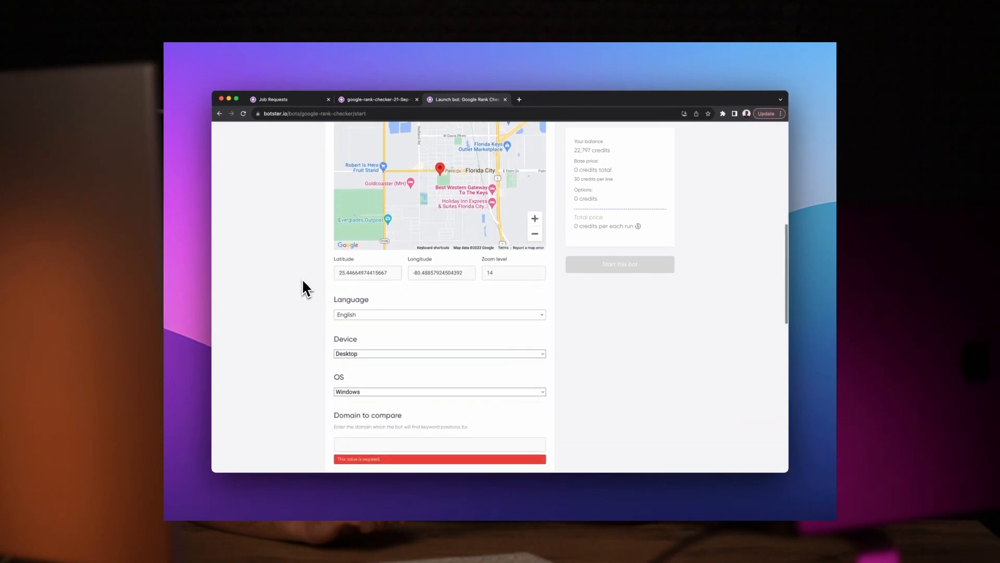
left_click(438, 353)
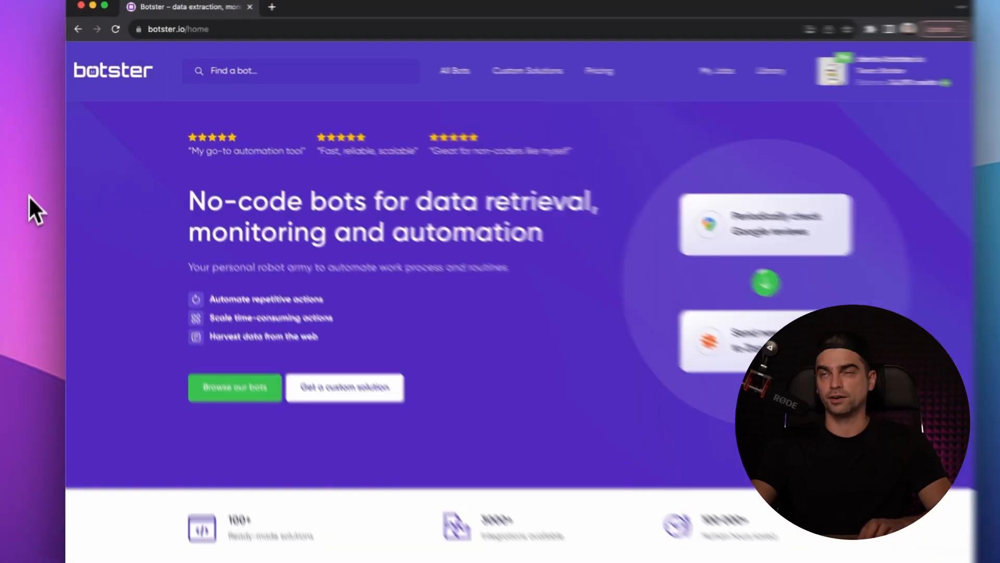
Find the Google Rank Checker bot by searching 'ra' in the bot finder.
type("rank-checker")
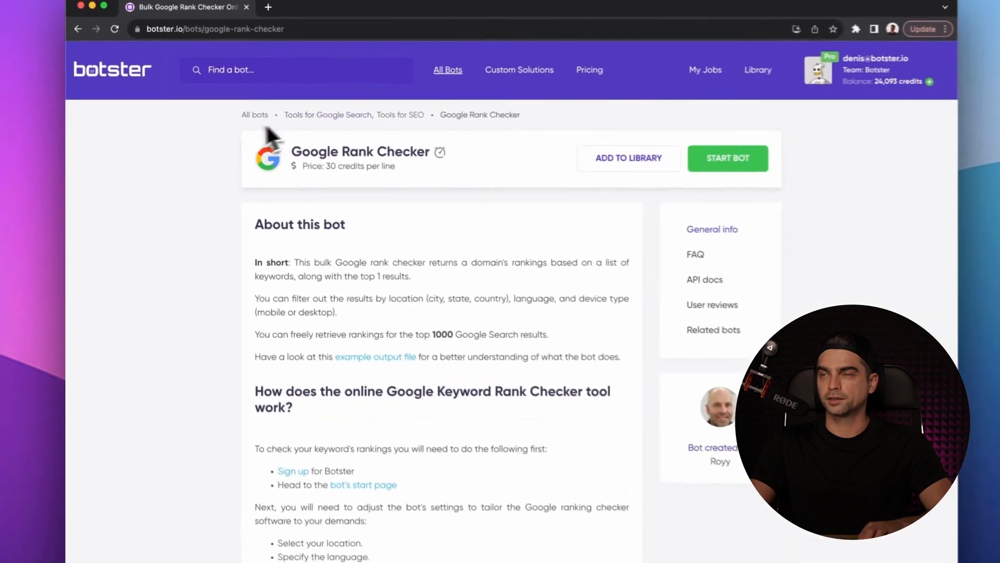
scroll("down", 3)
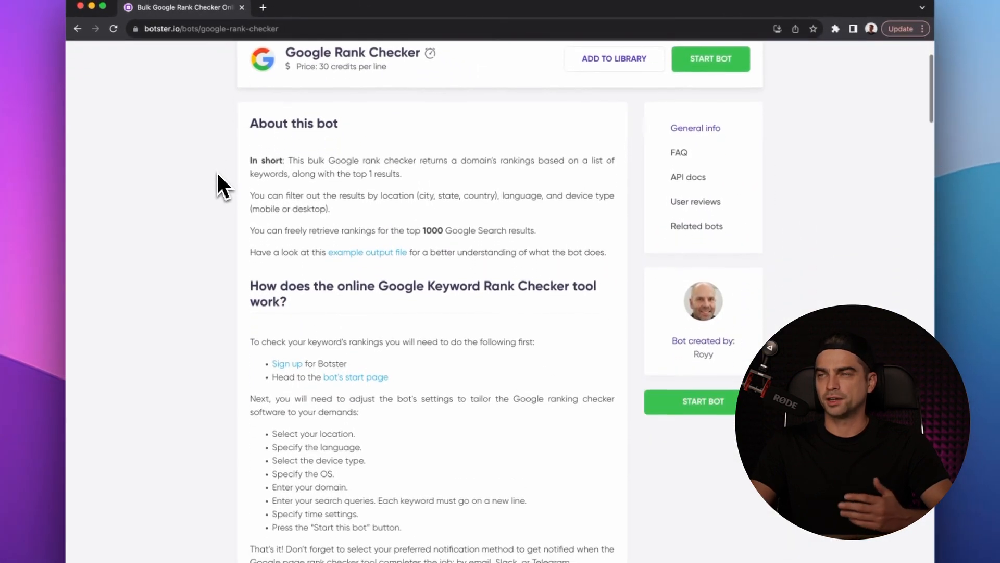
scroll("down", 3)
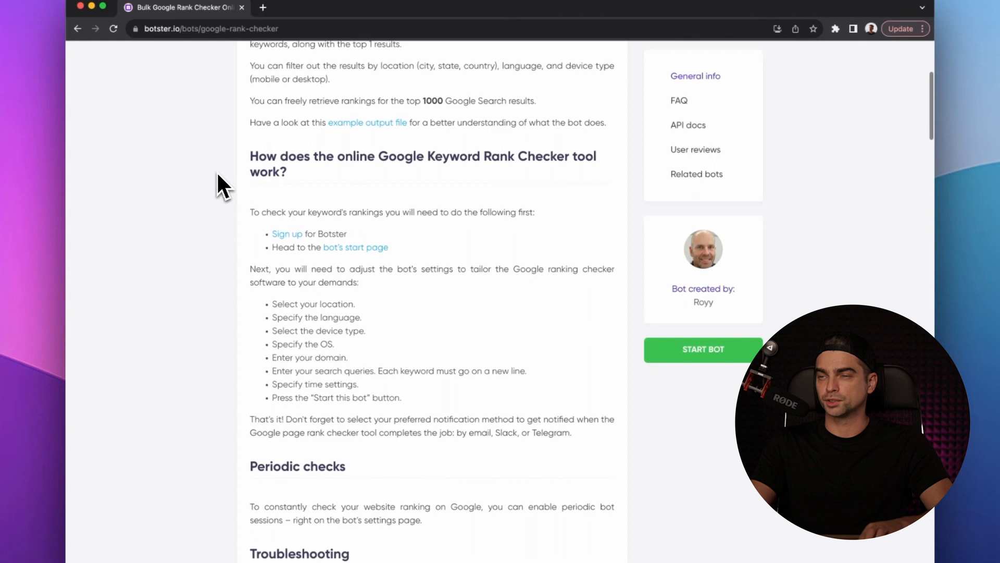
scroll("down", 3)
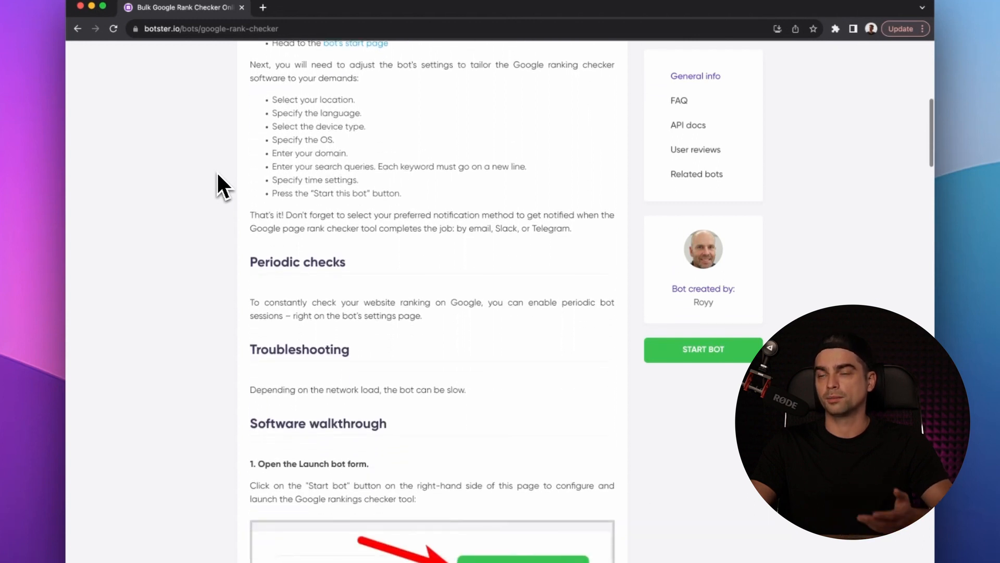
scroll("down", 3)
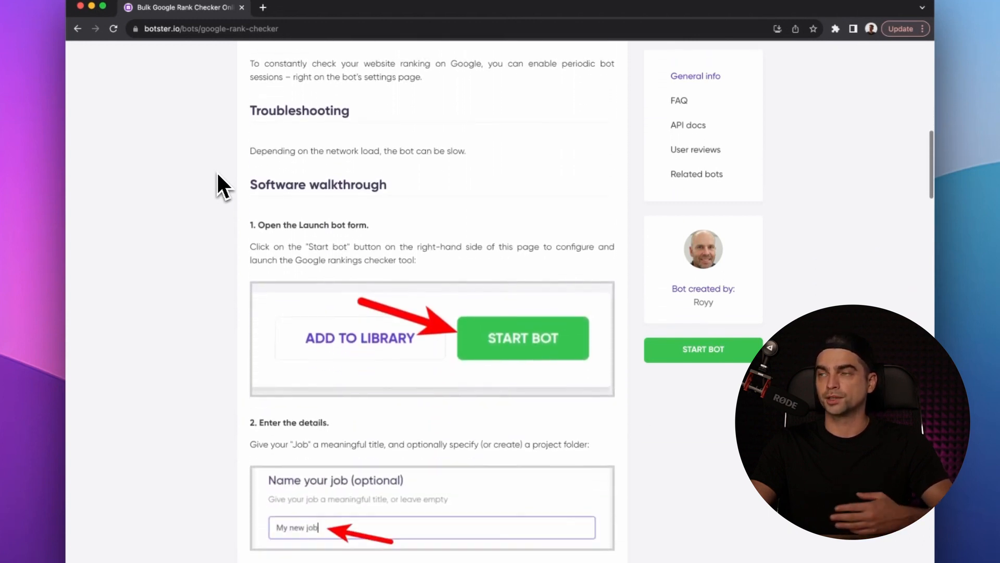
scroll("down", 3)
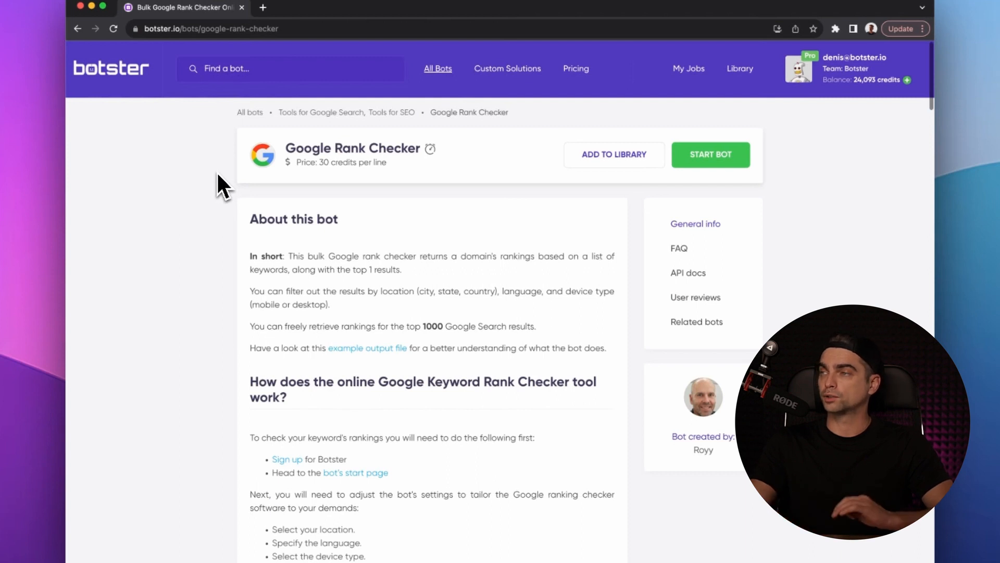
mouse_move(248, 204)
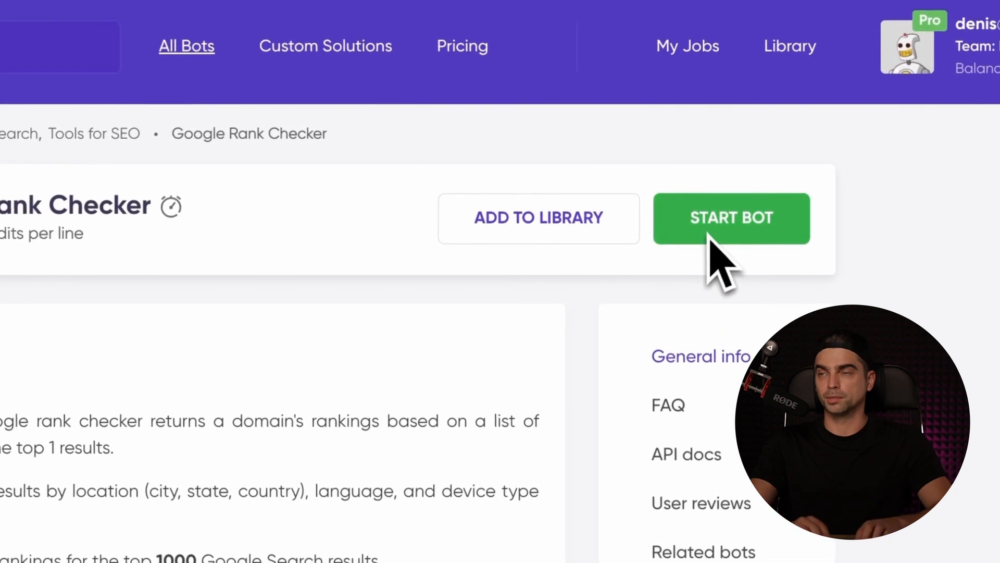
Start the Google Rank Checker and name the job 'Rank checker demo'.
left_click(731, 217)
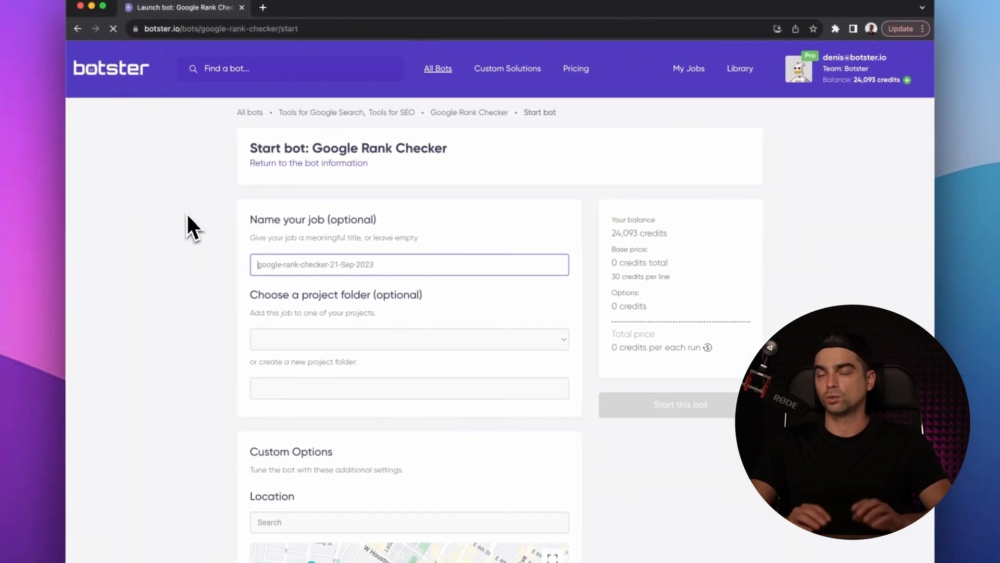
scroll("down", 3)
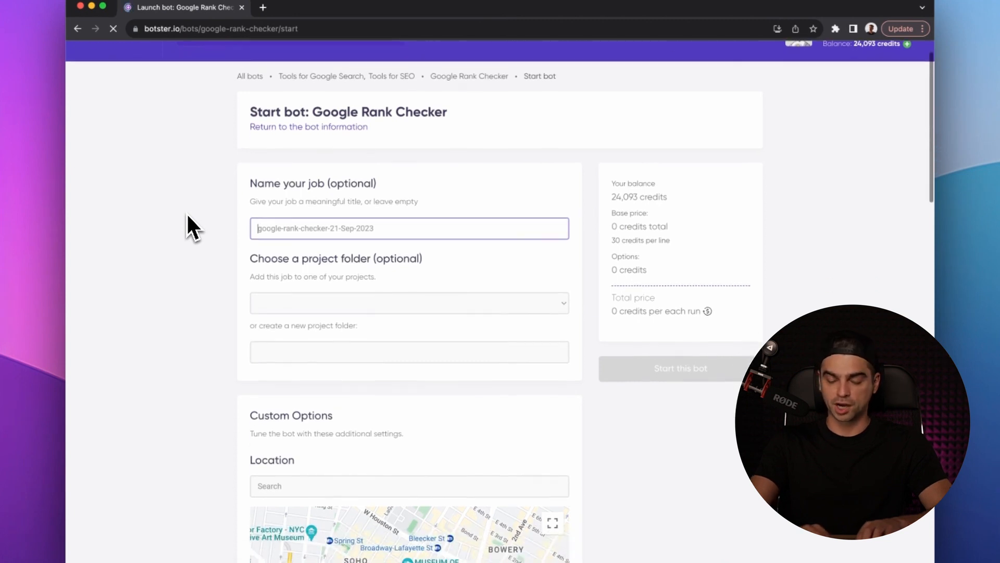
type("Rank")
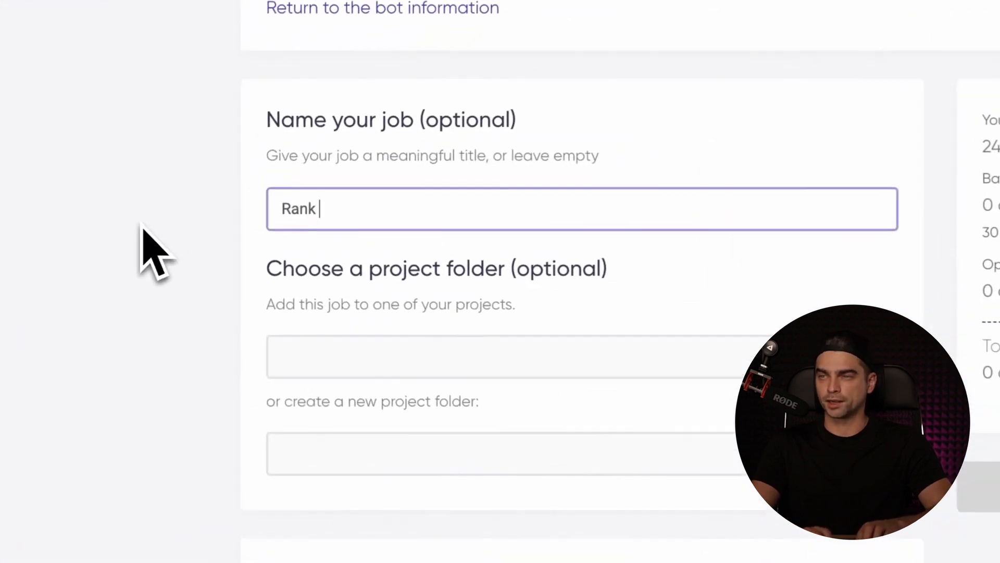
type("checker dem")
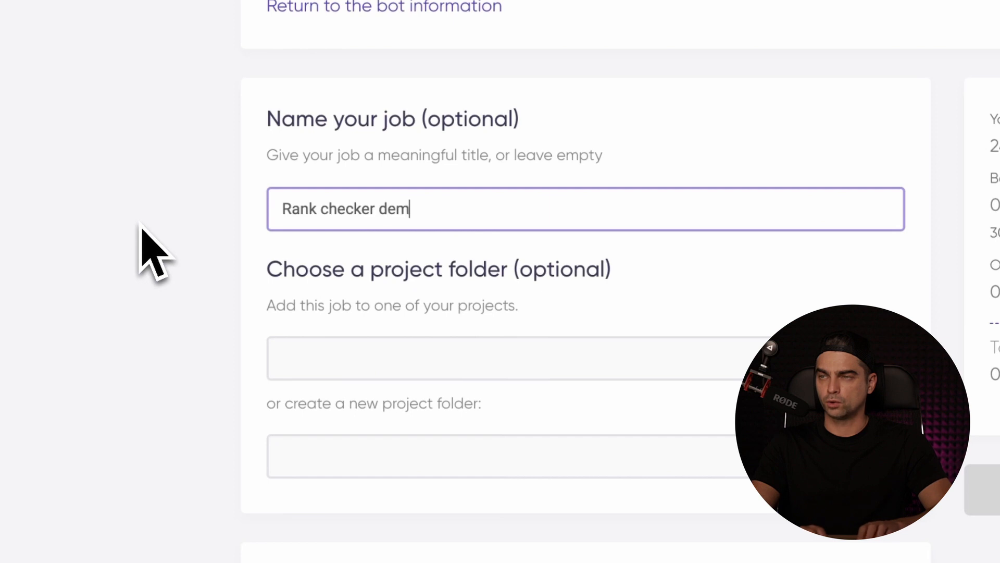
type("o")
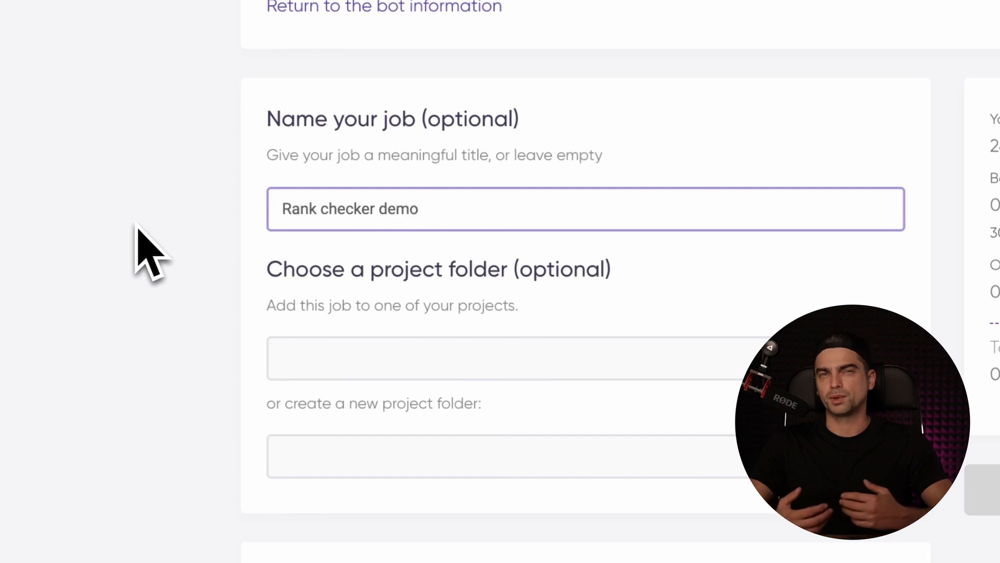
scroll("down", 3)
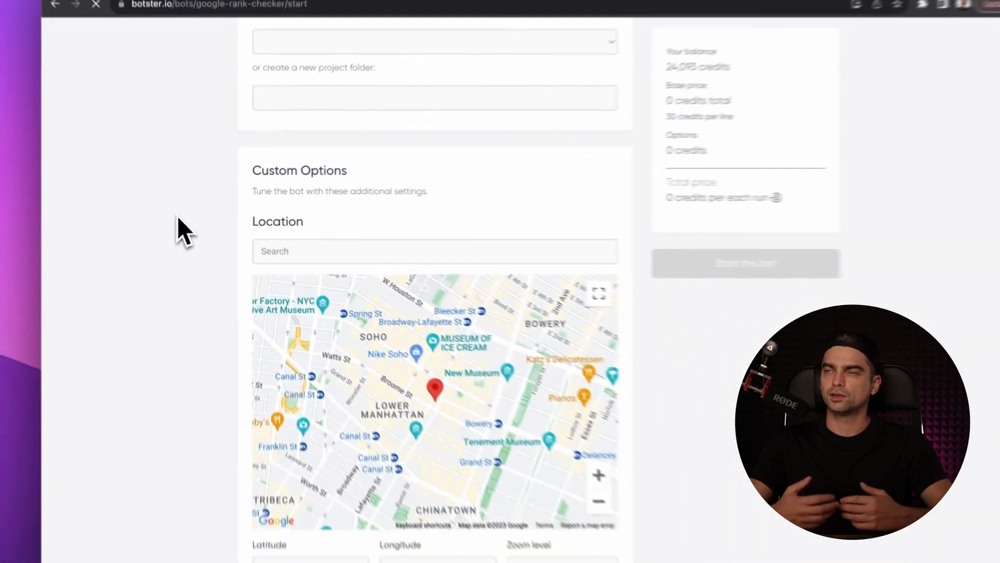
scroll("down", 3)
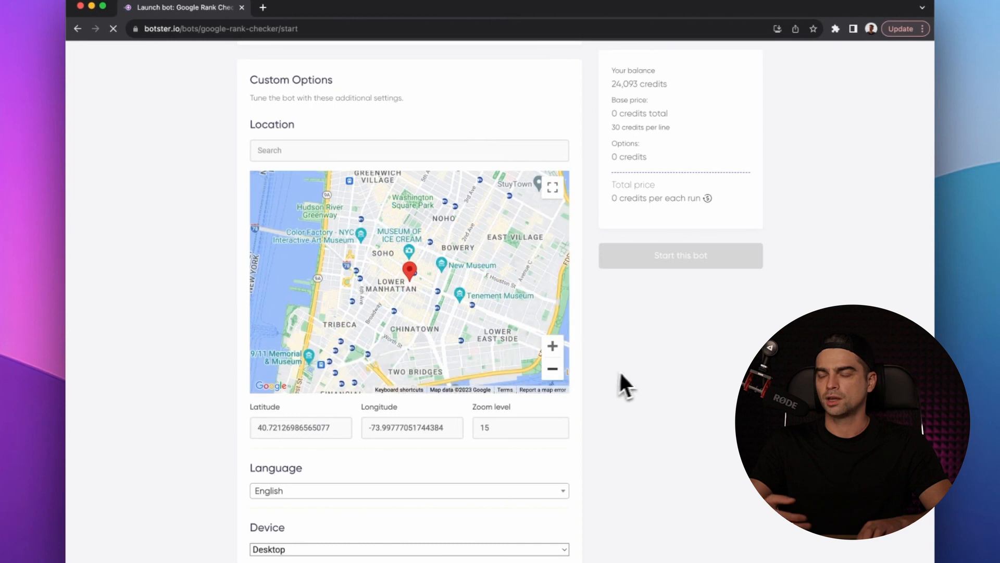
scroll("down", 3)
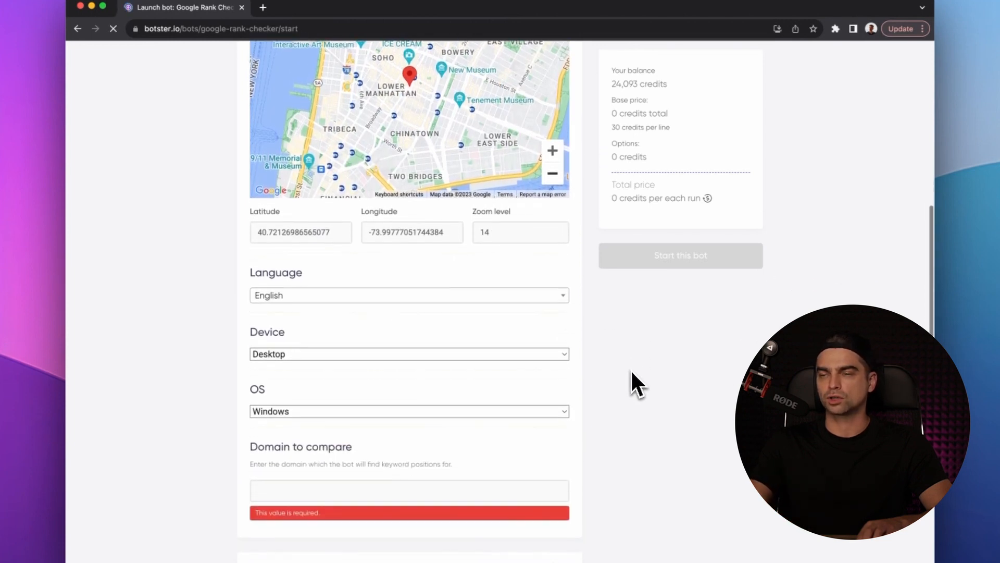
left_click(409, 411)
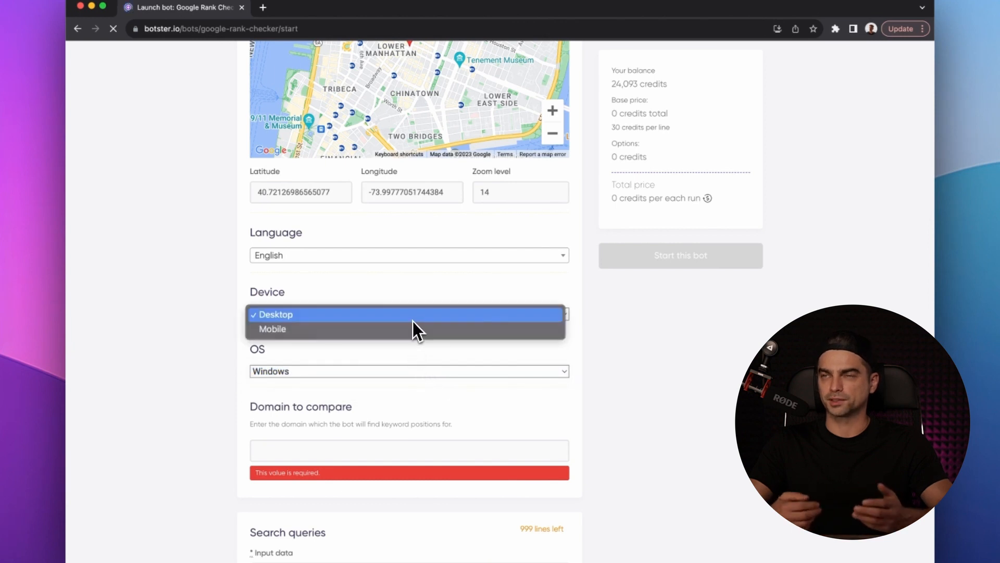
left_click(275, 314)
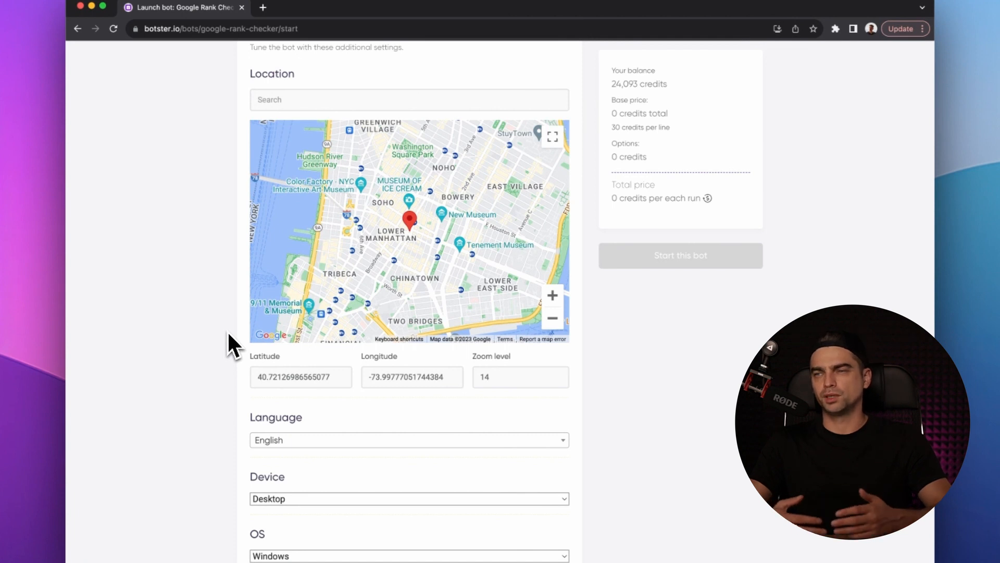
mouse_move(222, 348)
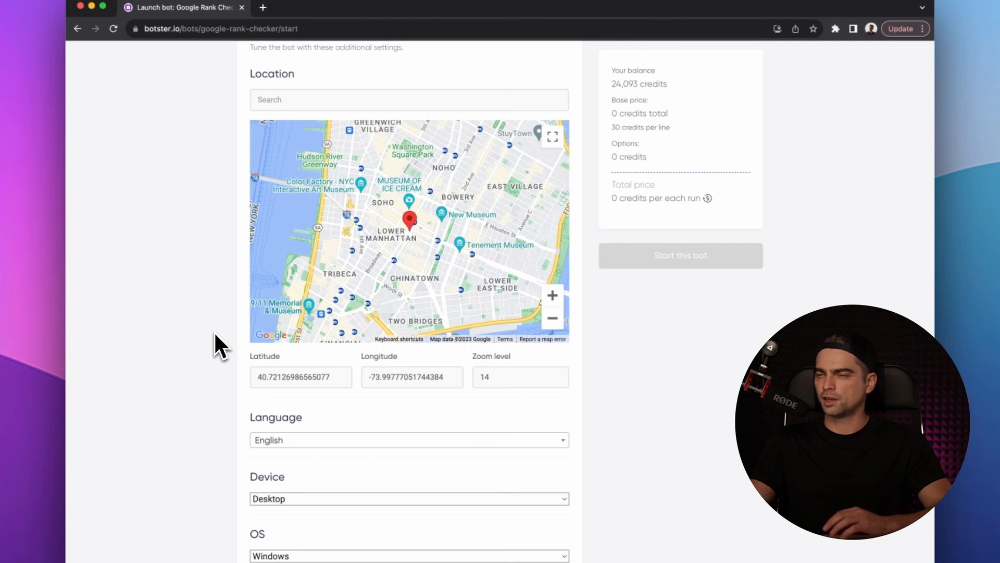
scroll("down", 3)
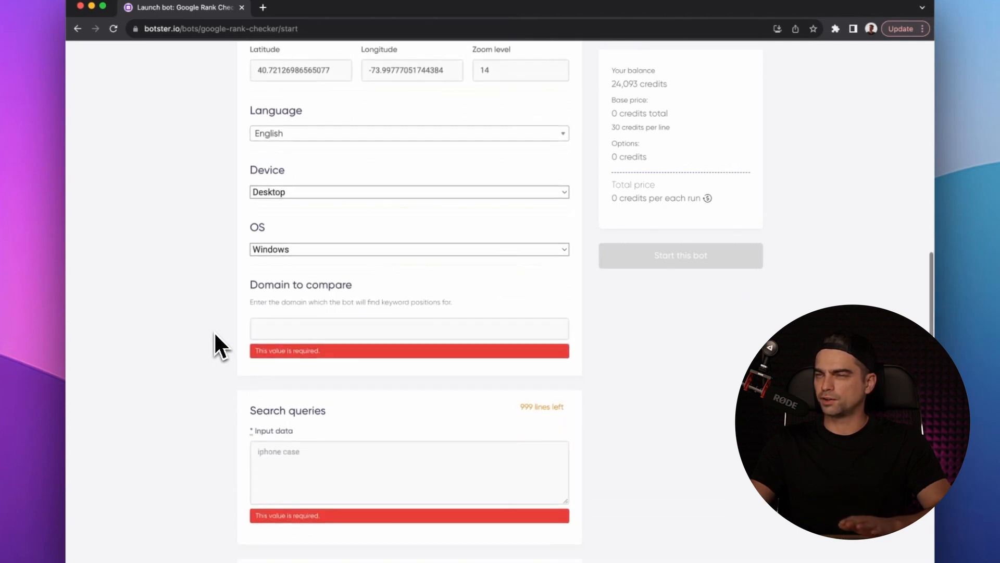
scroll("down", 3)
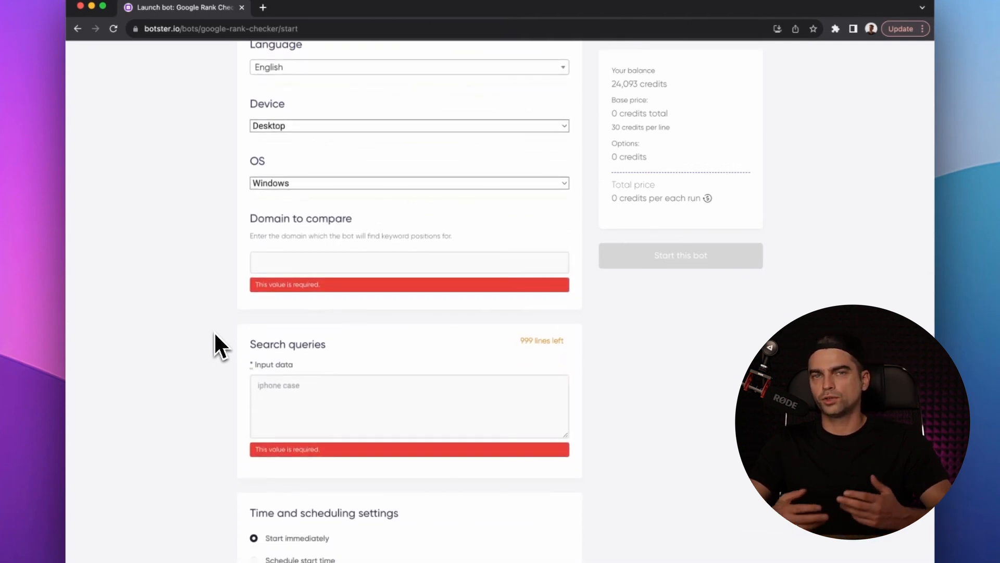
mouse_move(354, 246)
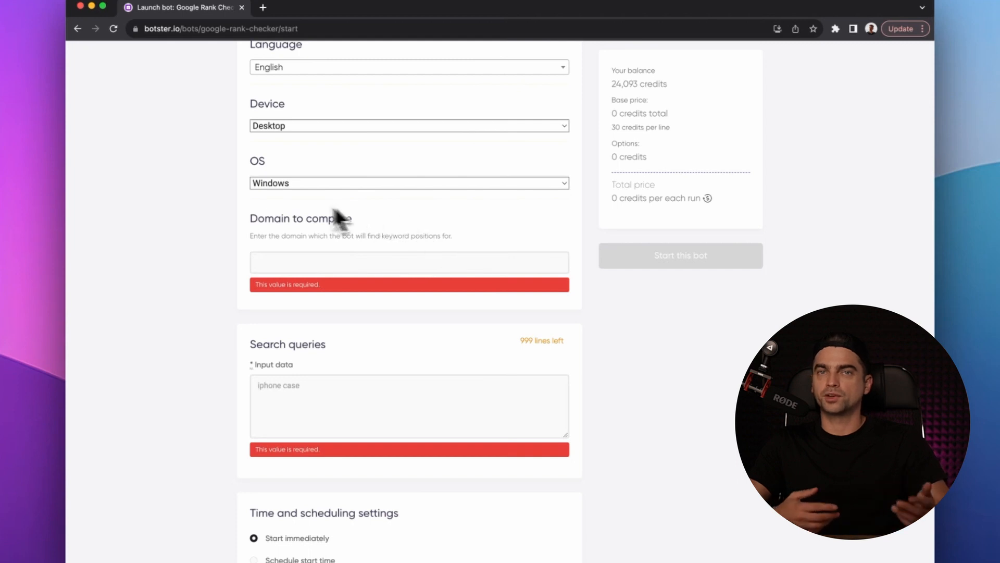
mouse_move(188, 258)
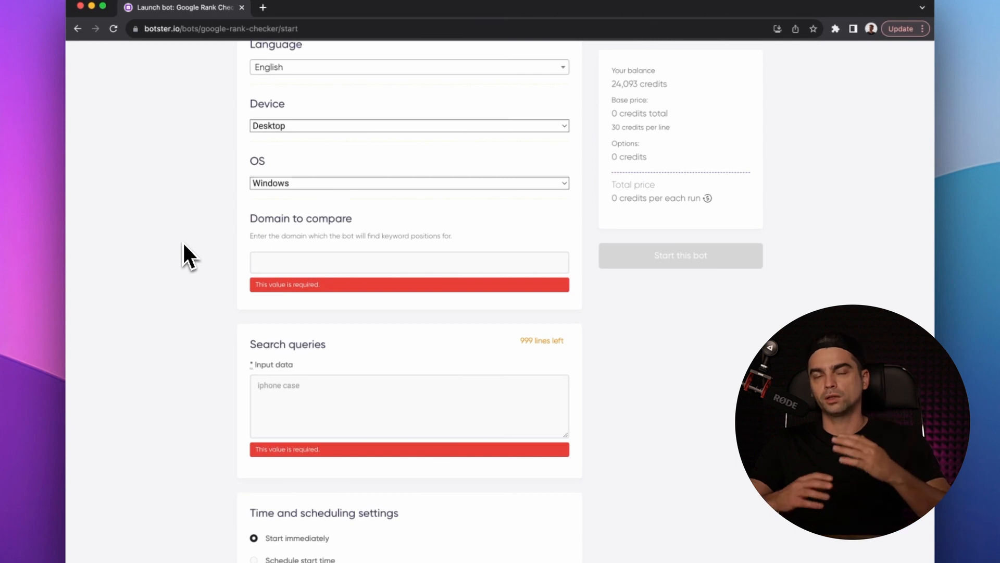
scroll("down", 3)
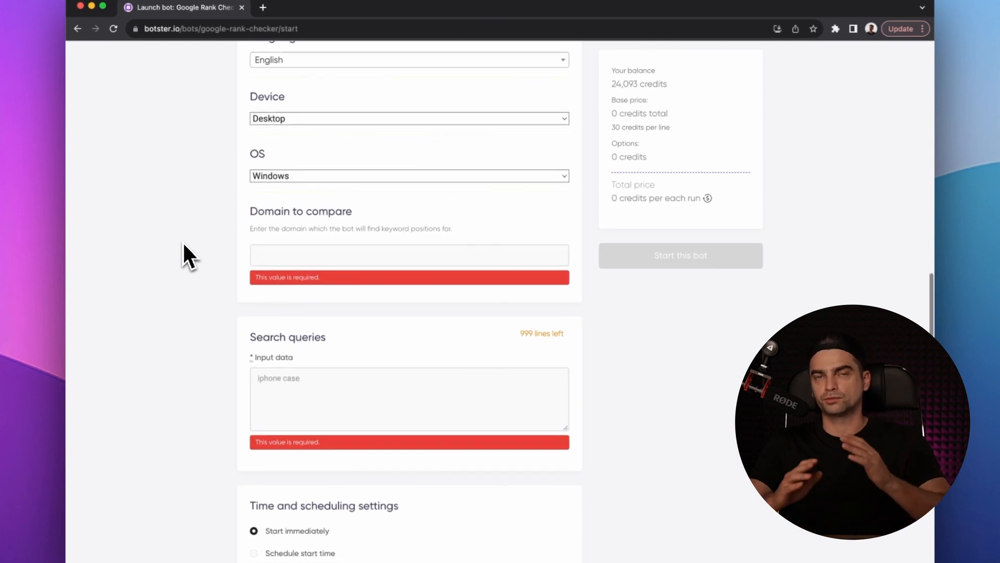
scroll("down", 3)
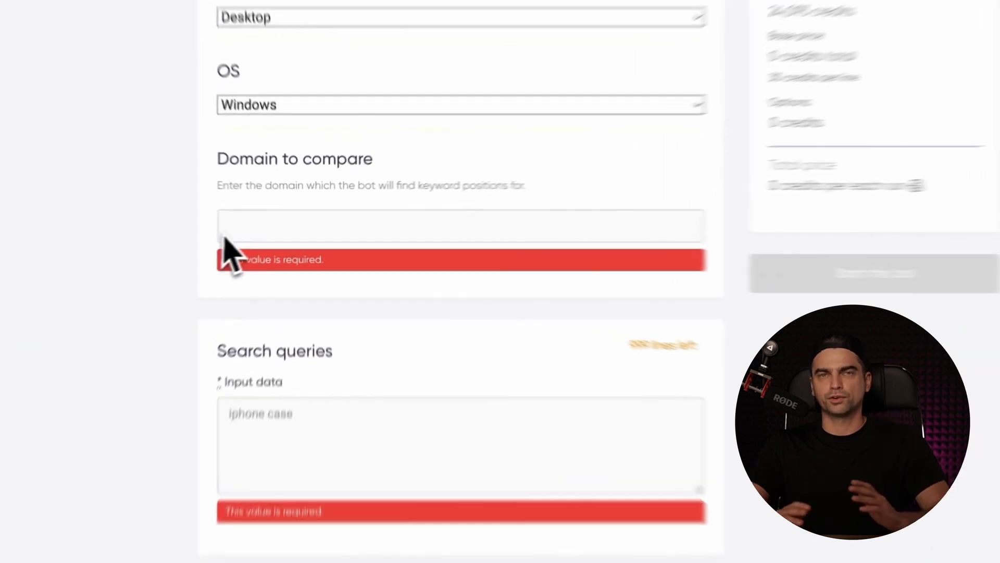
Enter amazon.com as the domain and the four queries from iphone case to buy rode microphone.
type("amazon.")
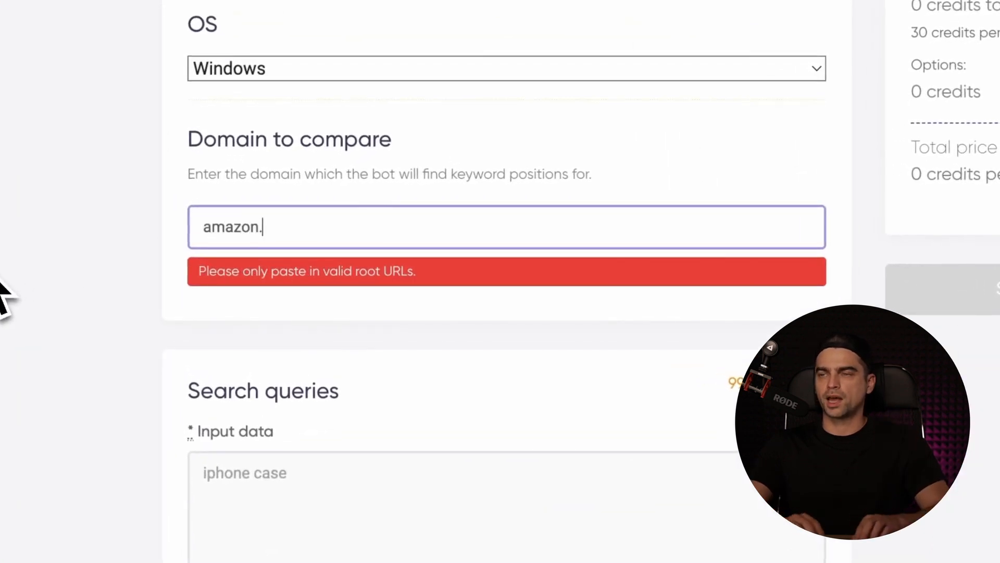
type("com")
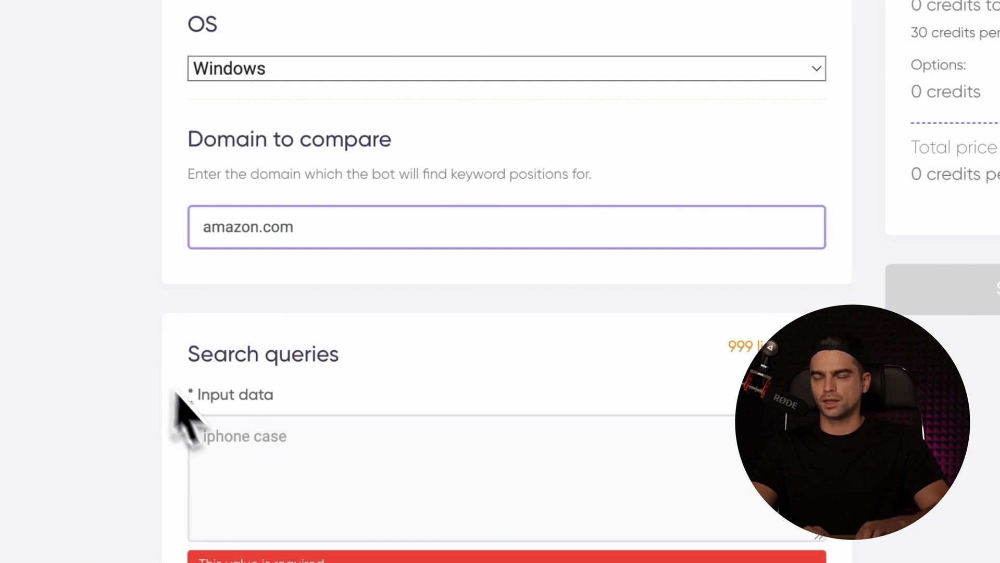
type("iphone case")
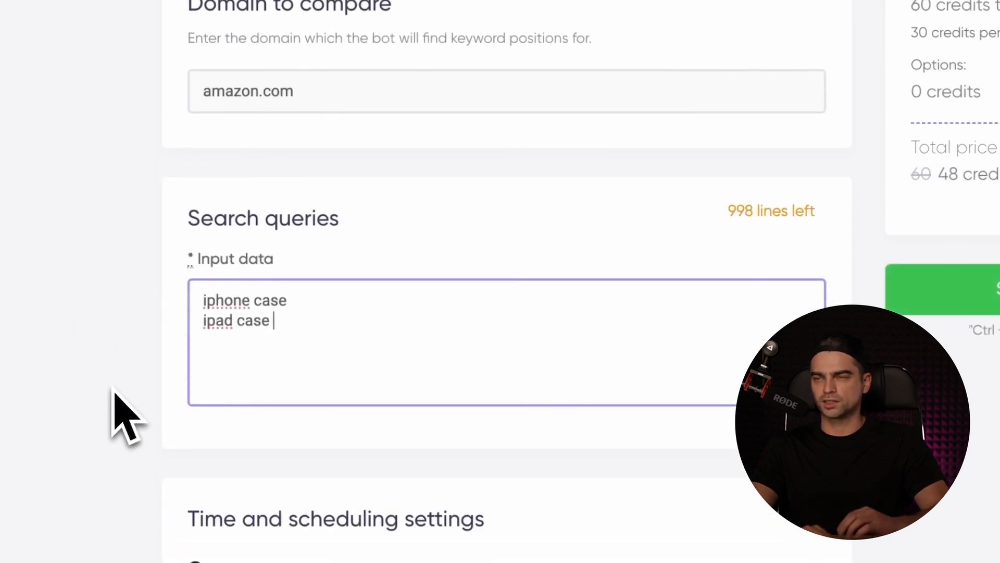
type("gamer keyboard")
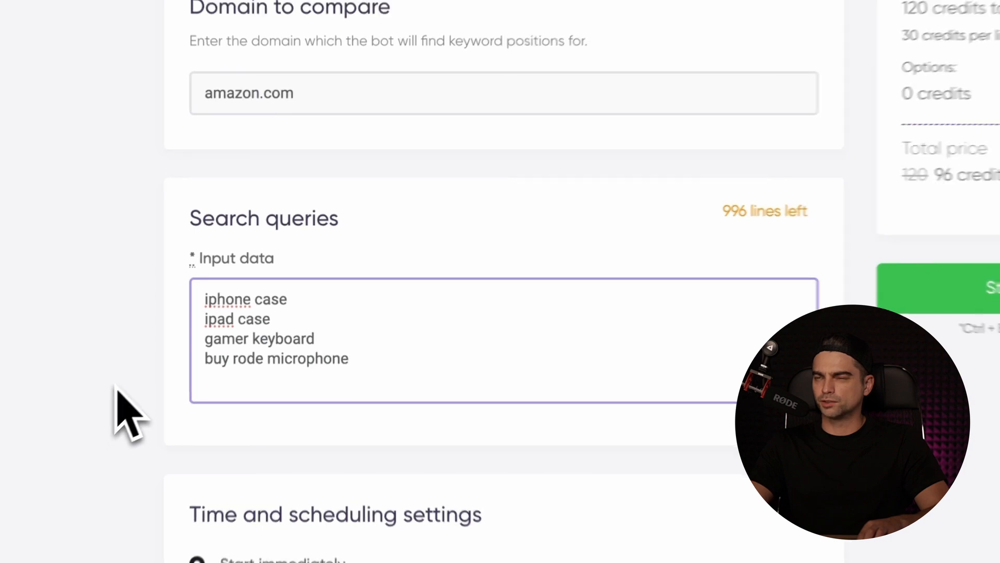
scroll("down", 3)
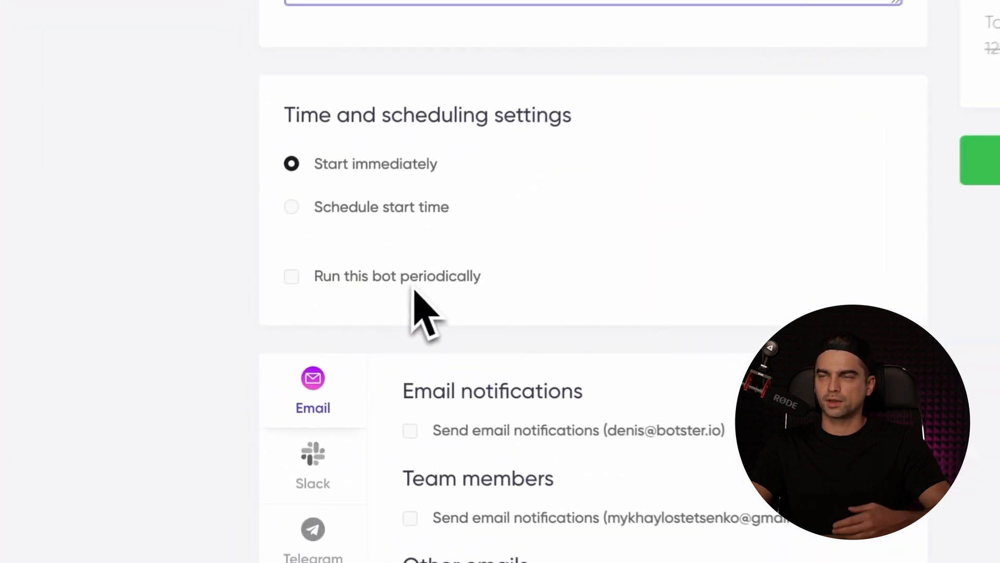
left_click(290, 275)
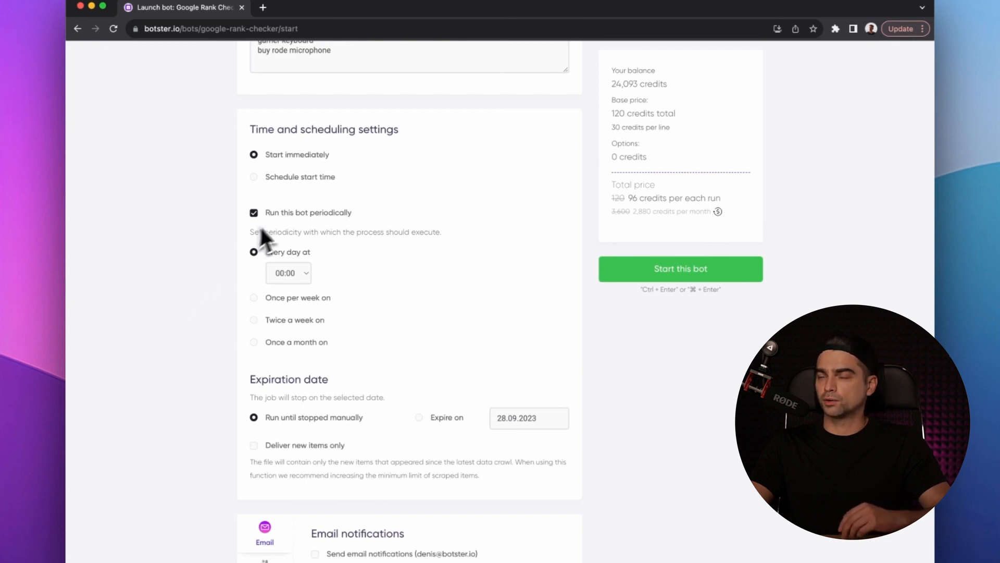
left_click(253, 212)
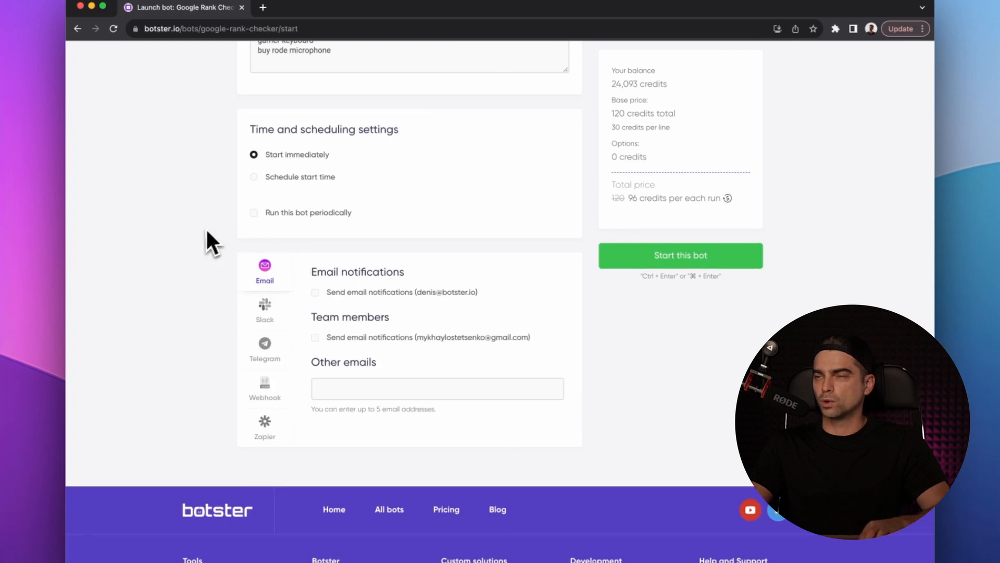
Enable email notifications for the job, leaving 'Attach results' turned off.
scroll("down", 3)
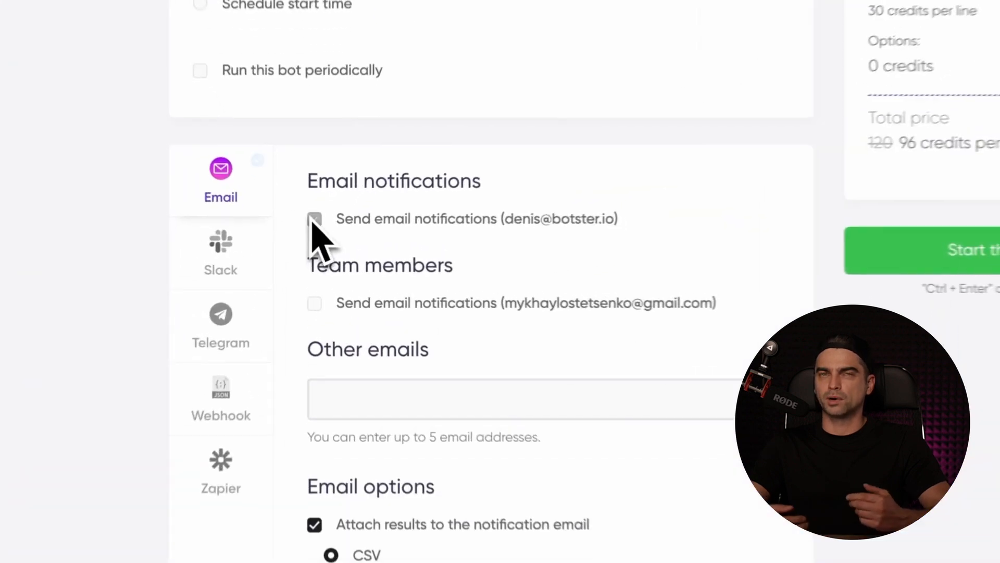
left_click(314, 217)
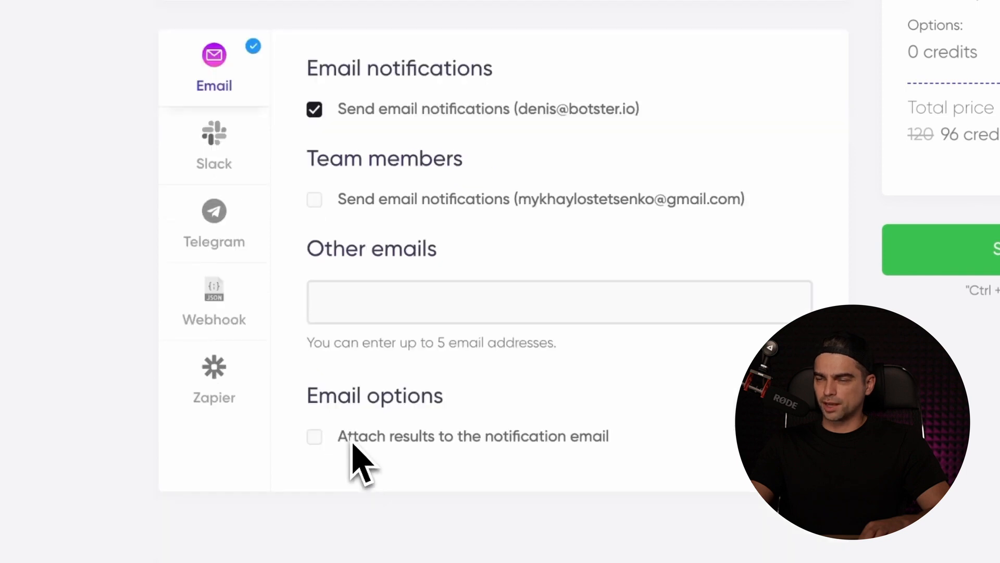
left_click(314, 436)
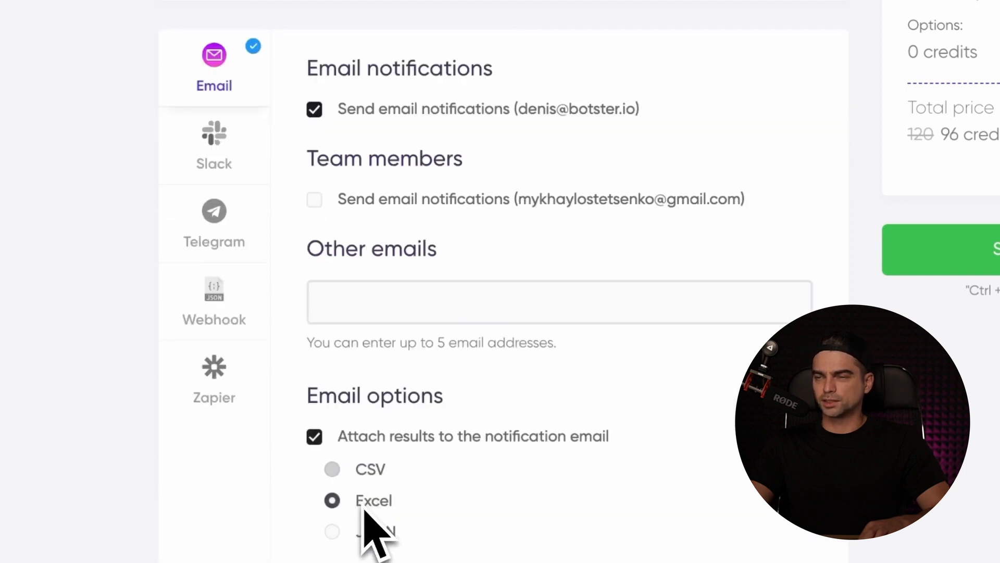
left_click(313, 437)
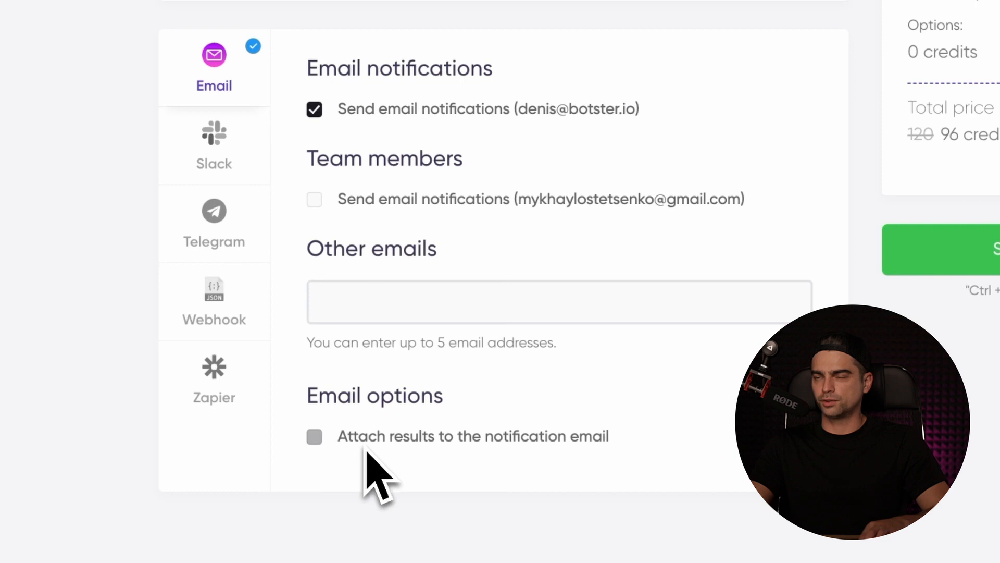
Browse the Slack, Telegram and Zapier notification options and return to Email.
left_click(214, 146)
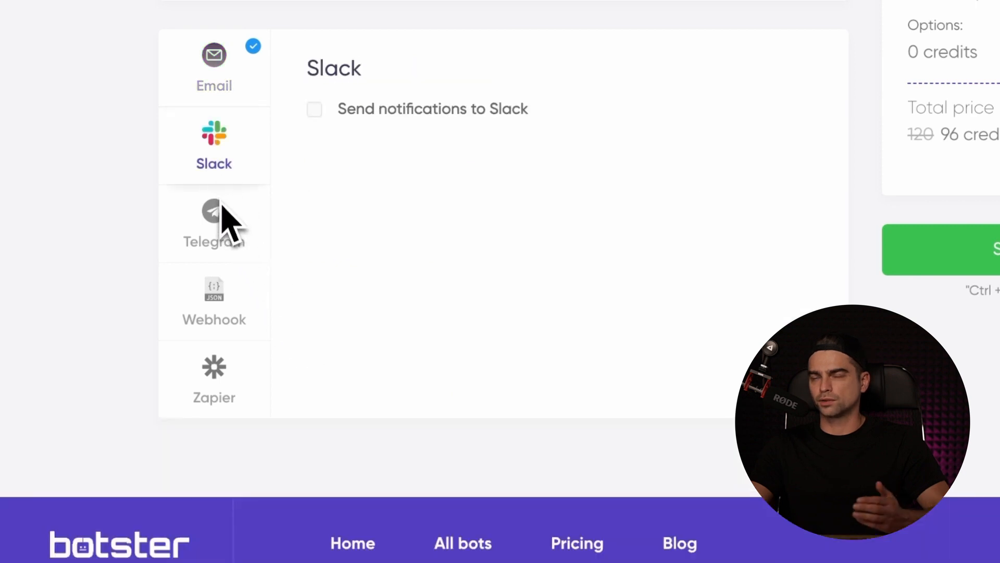
left_click(214, 223)
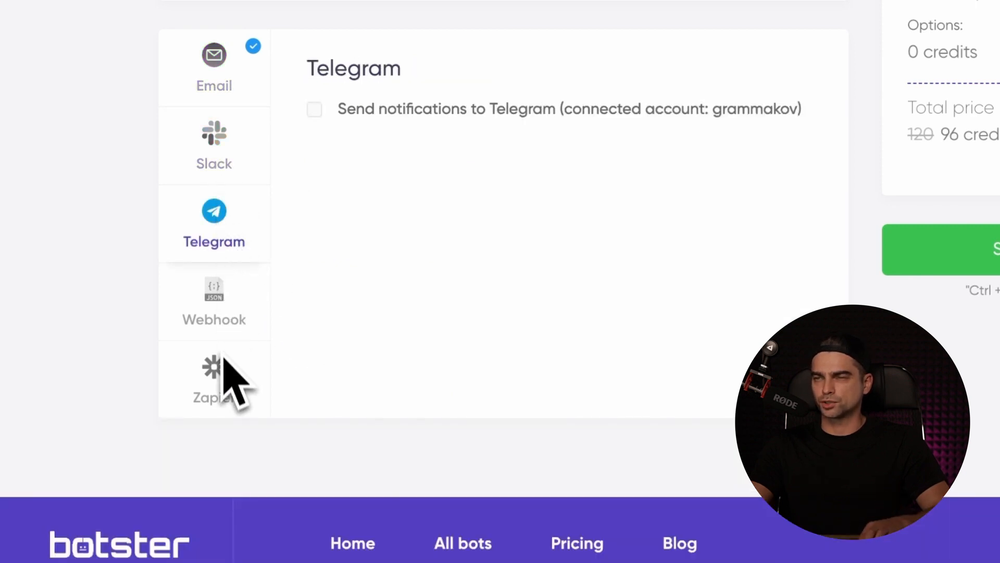
left_click(214, 379)
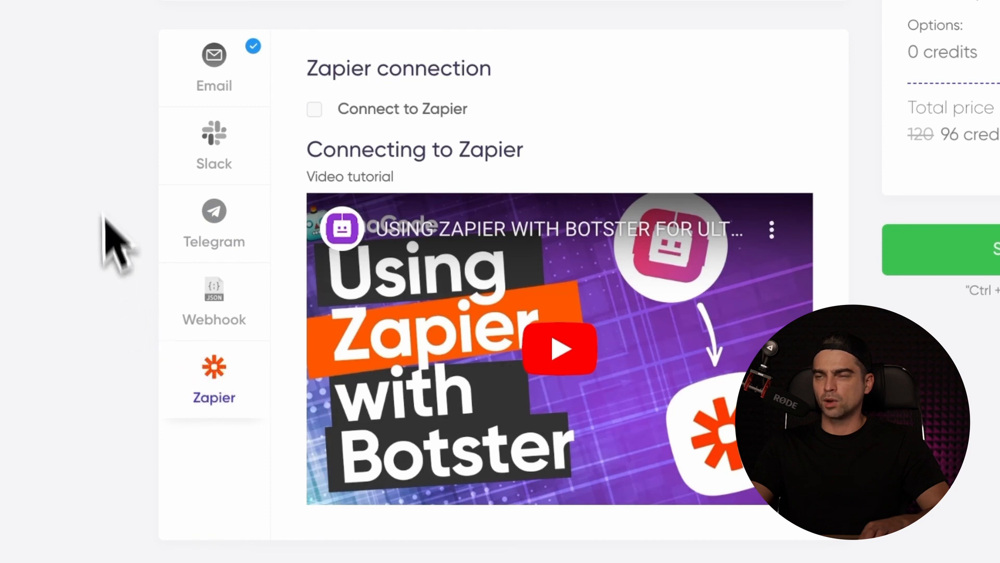
left_click(213, 66)
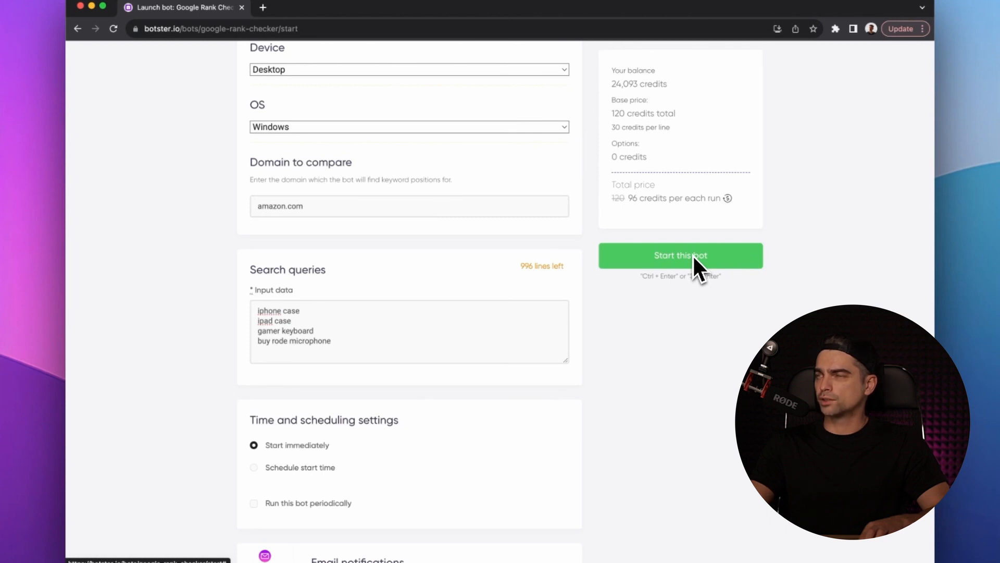
Start the Rank checker demo job for amazon.com via 'Start this bot'.
left_click(681, 255)
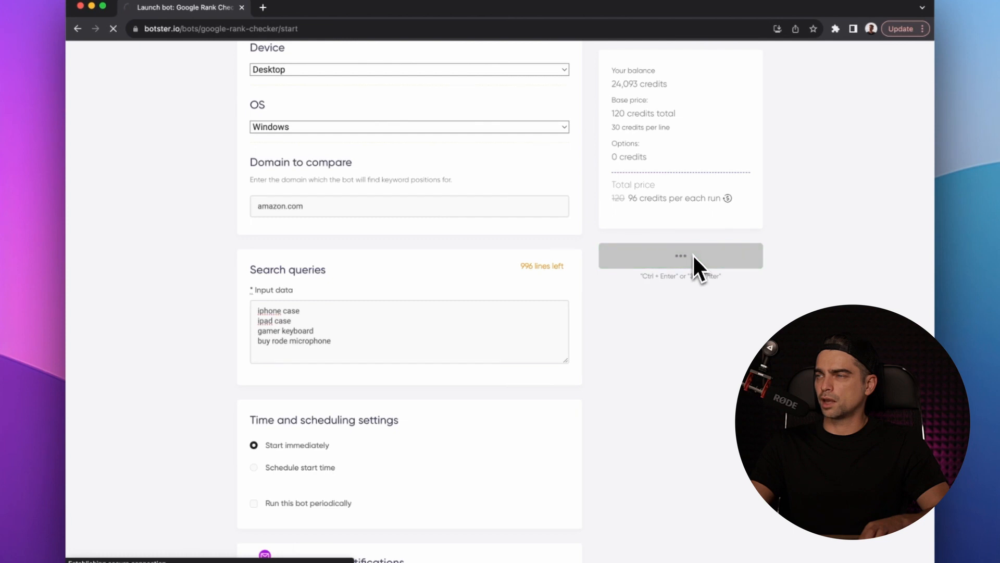
left_click(680, 255)
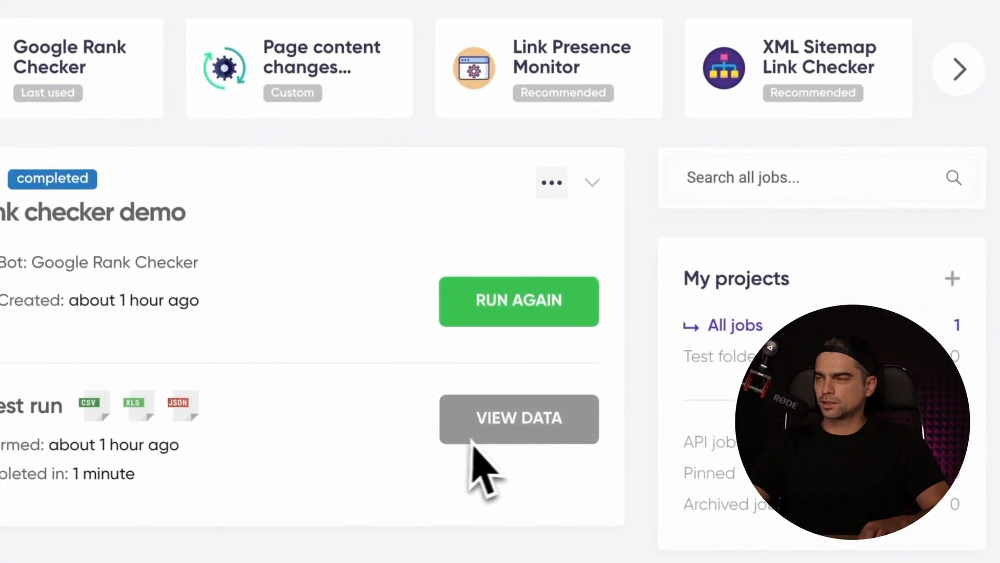
mouse_move(523, 459)
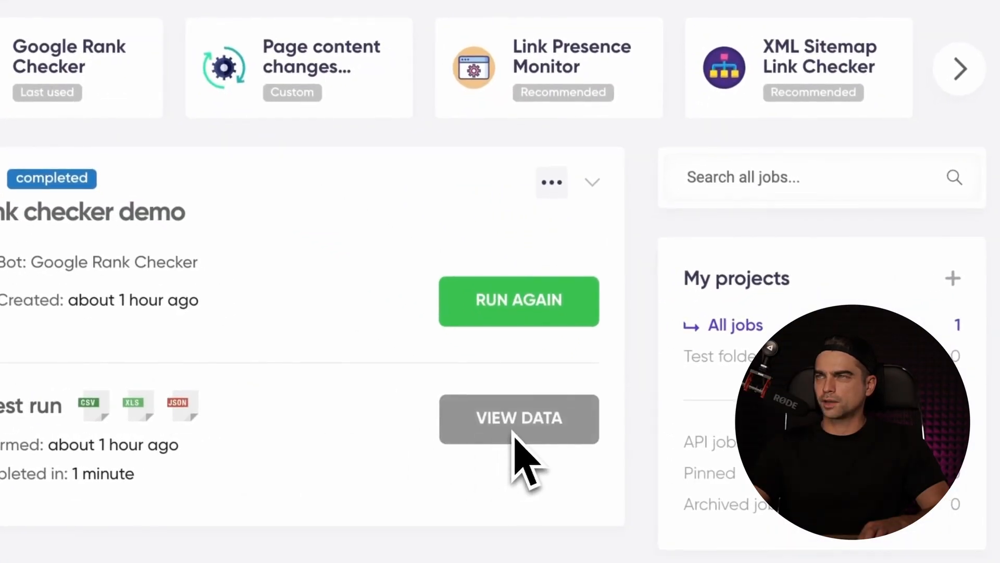
View the data of the completed Rank checker demo test run.
left_click(517, 419)
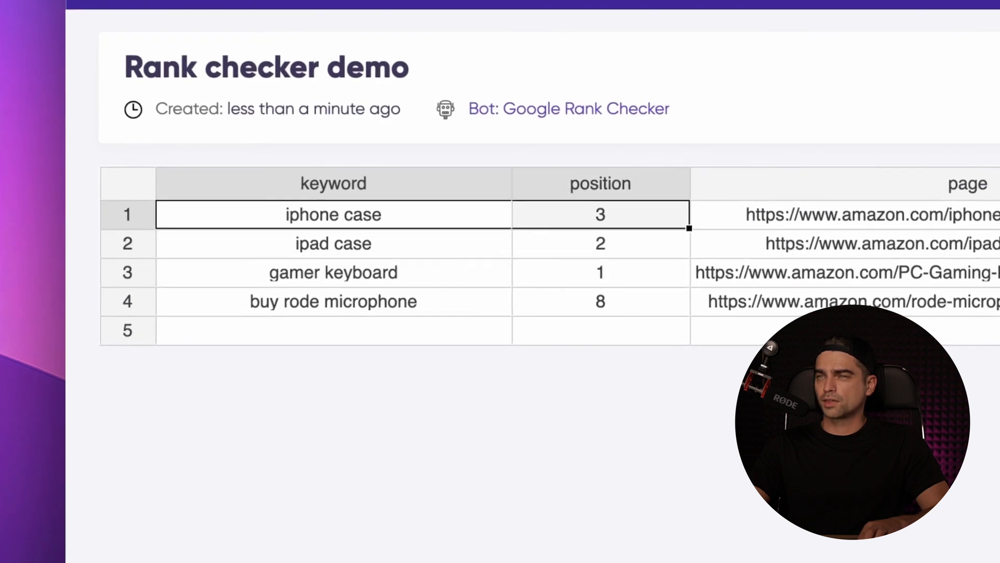
Review top_domain and top_page columns, then share the results with anyone who has the link.
left_click(600, 272)
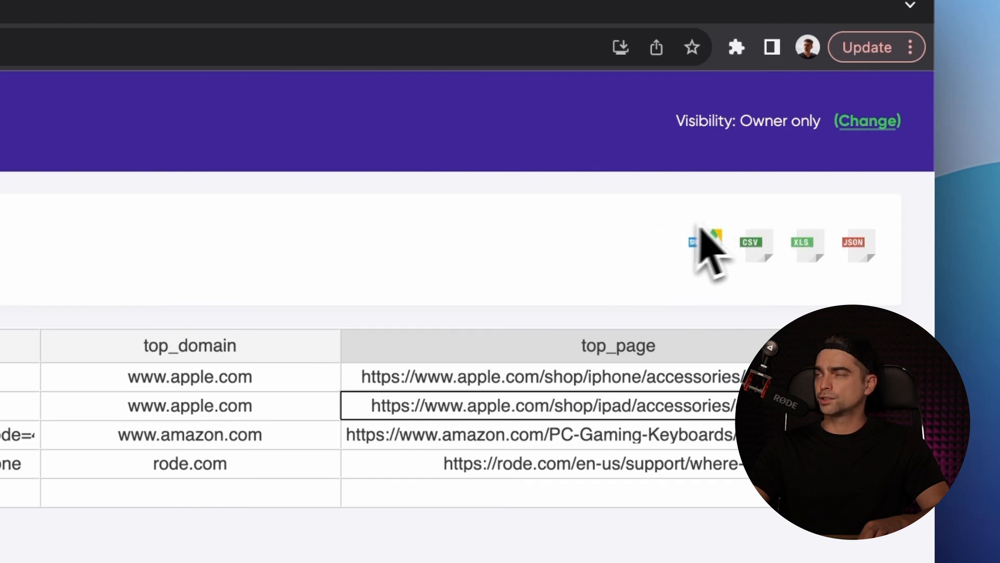
left_click(867, 121)
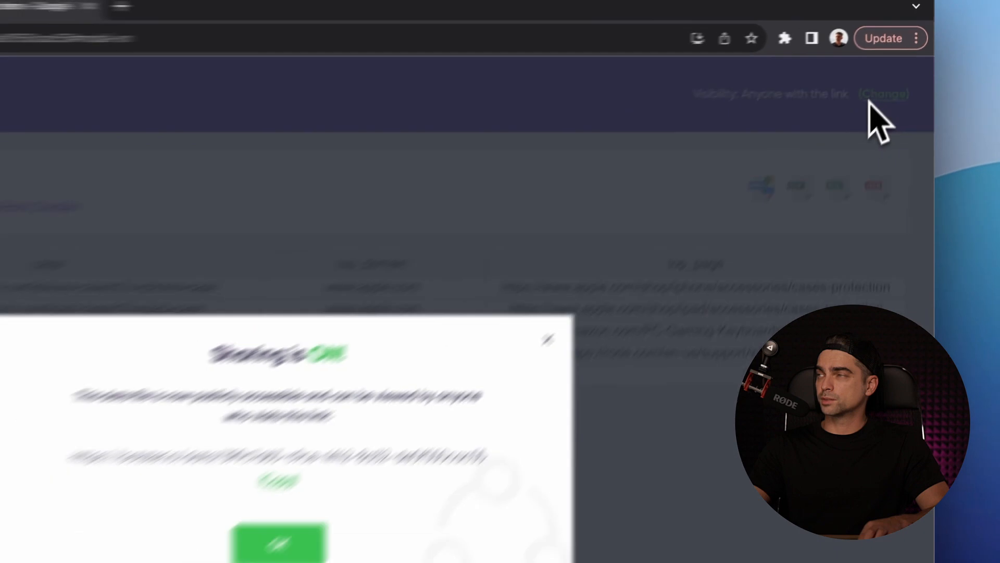